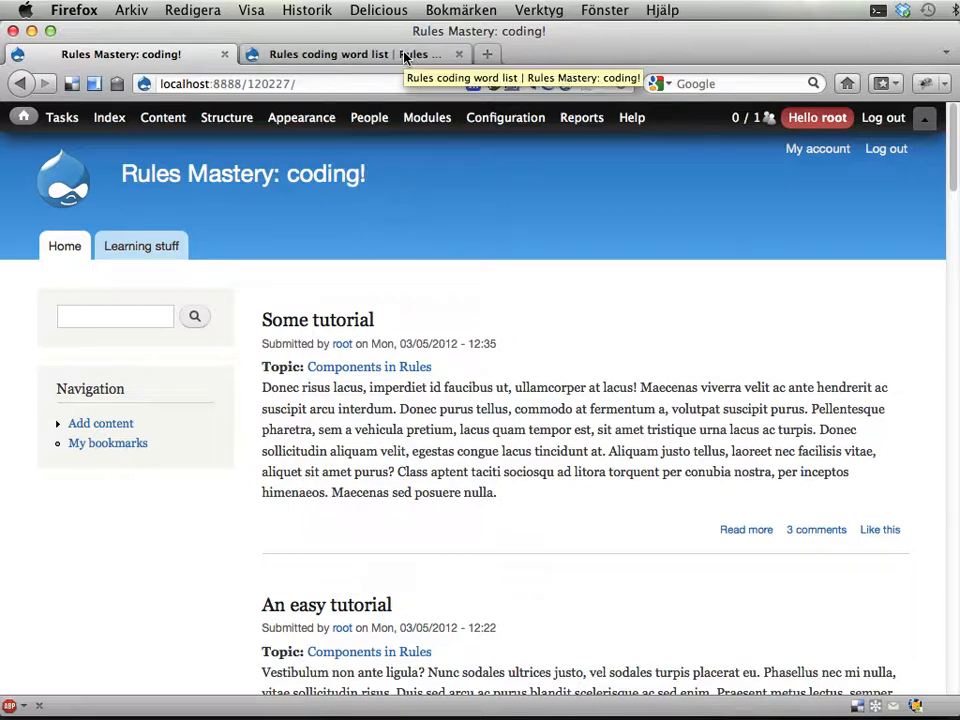
View the global alpha, beta, gamma word list, then open Rules administration in a new tab.
left_click(328, 54)
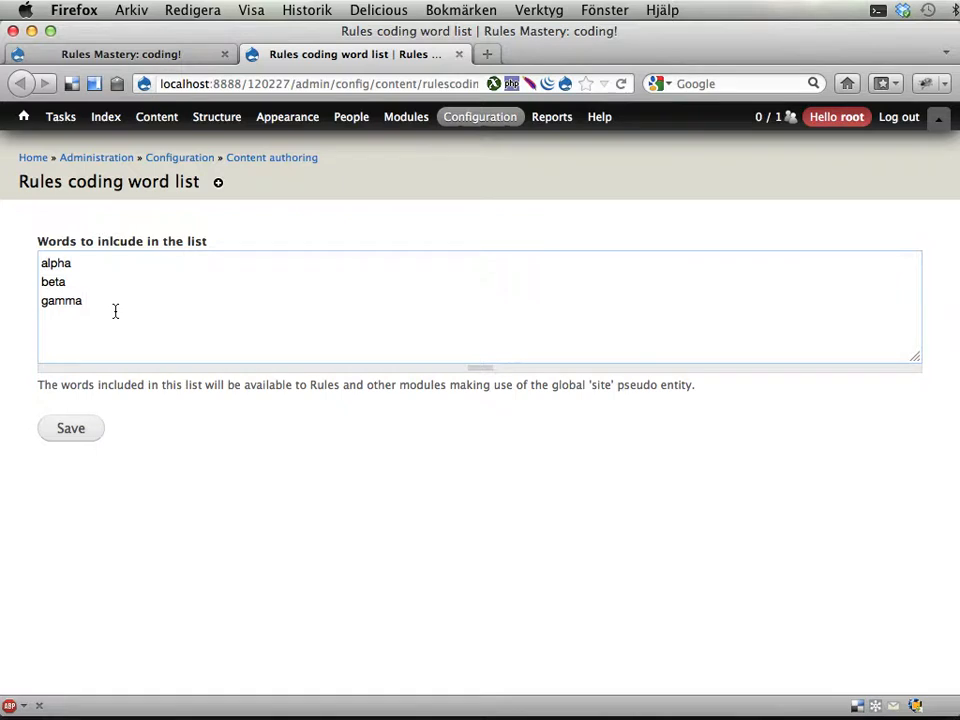
left_click(480, 116)
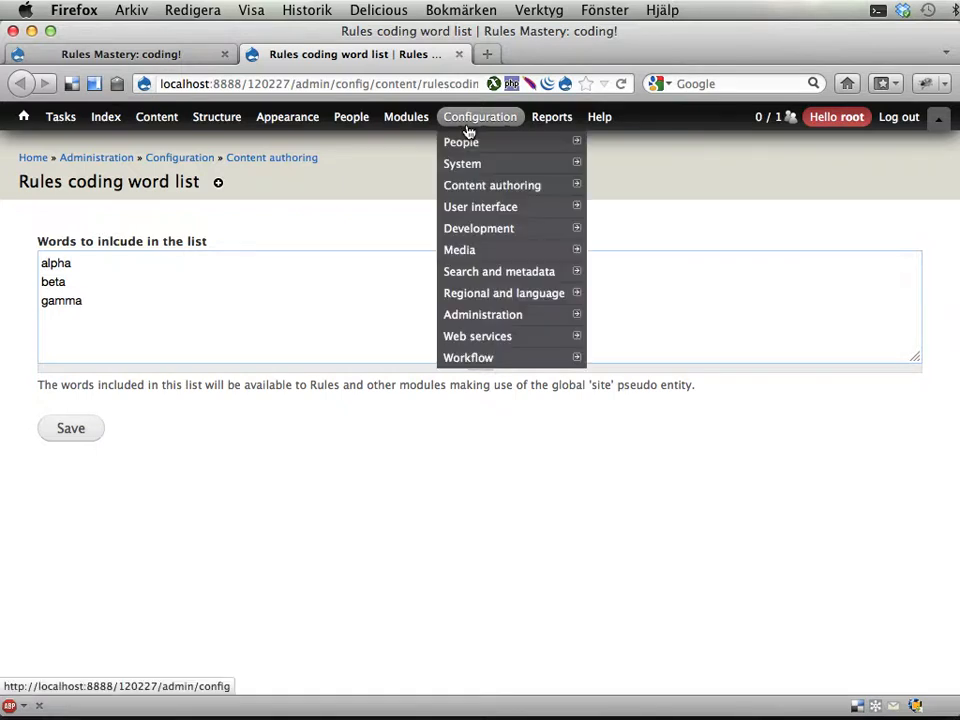
mouse_move(468, 357)
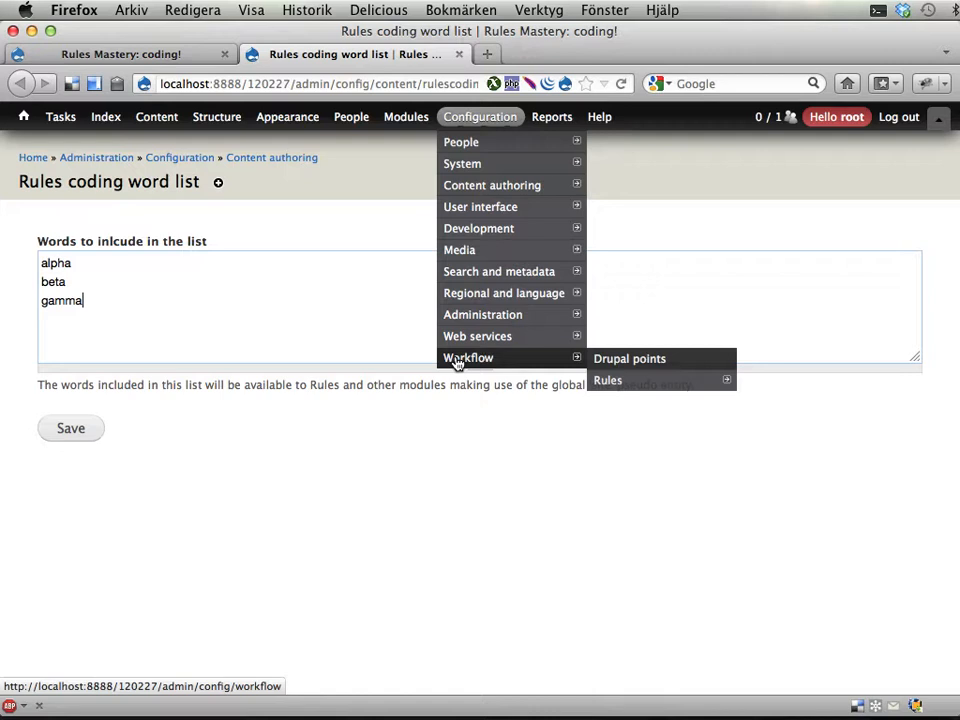
left_click(607, 380)
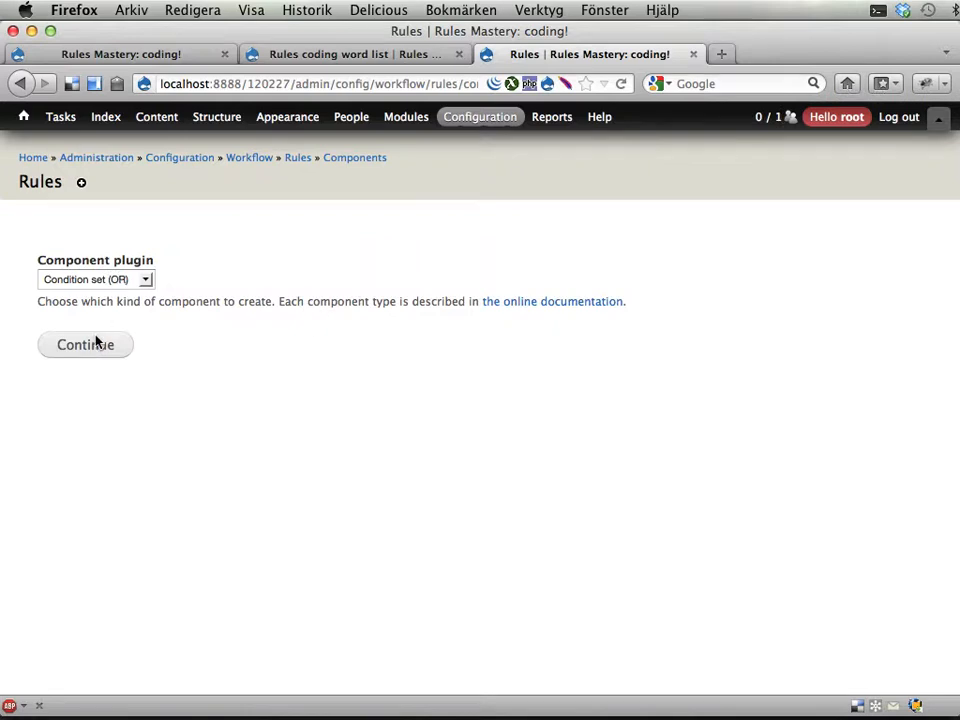
Create the OR condition set 'tmp' with a Text variable labelled 'Large text' and save it.
left_click(85, 344)
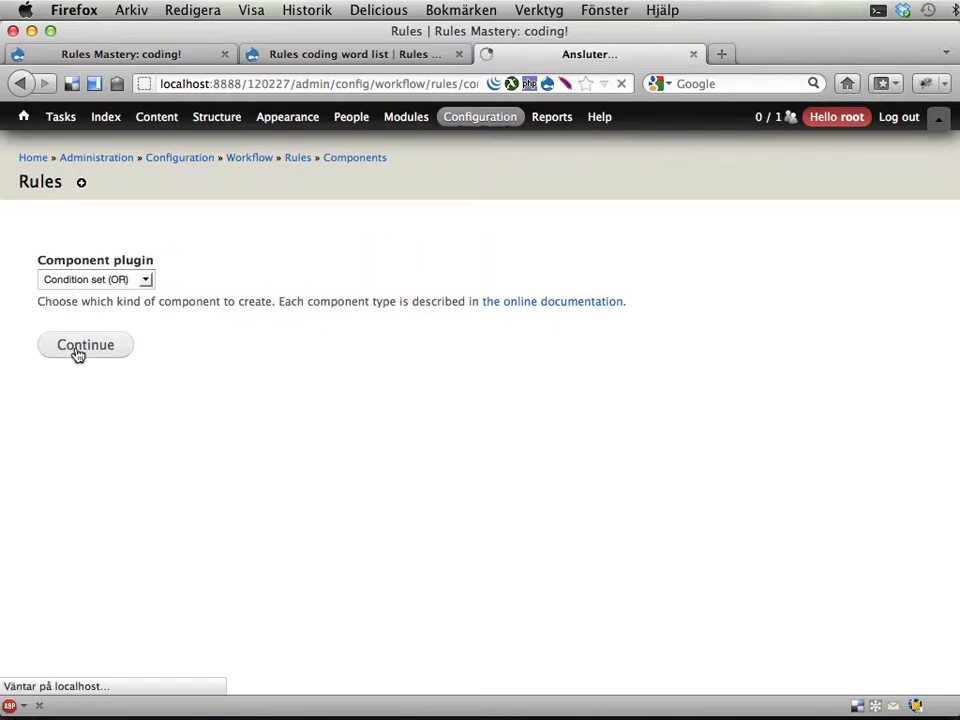
left_click(85, 344)
type("tmp")
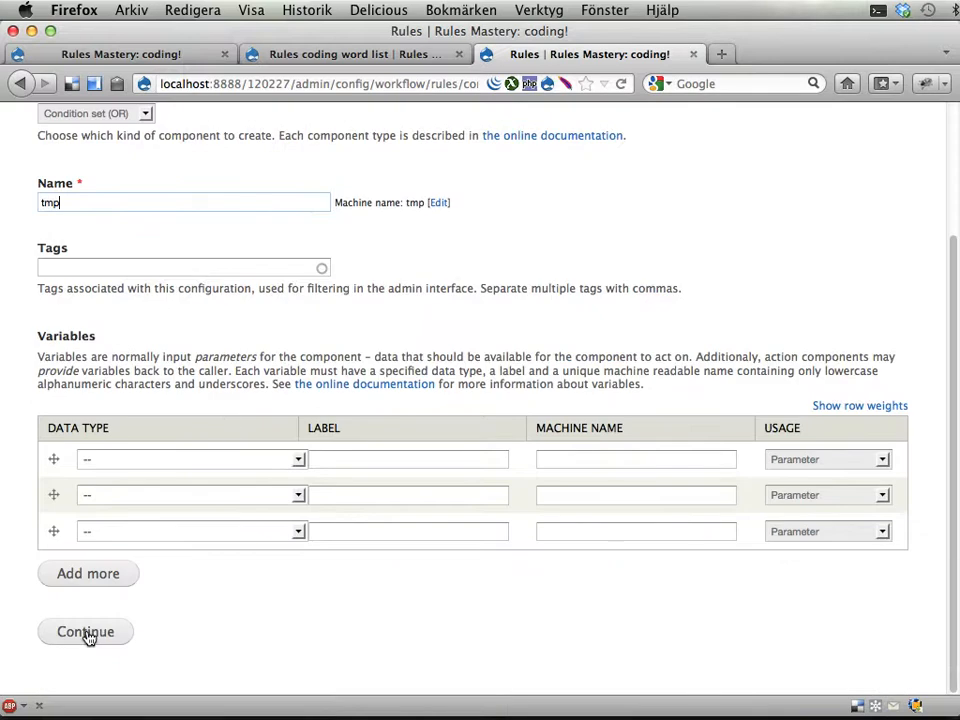
mouse_move(218, 446)
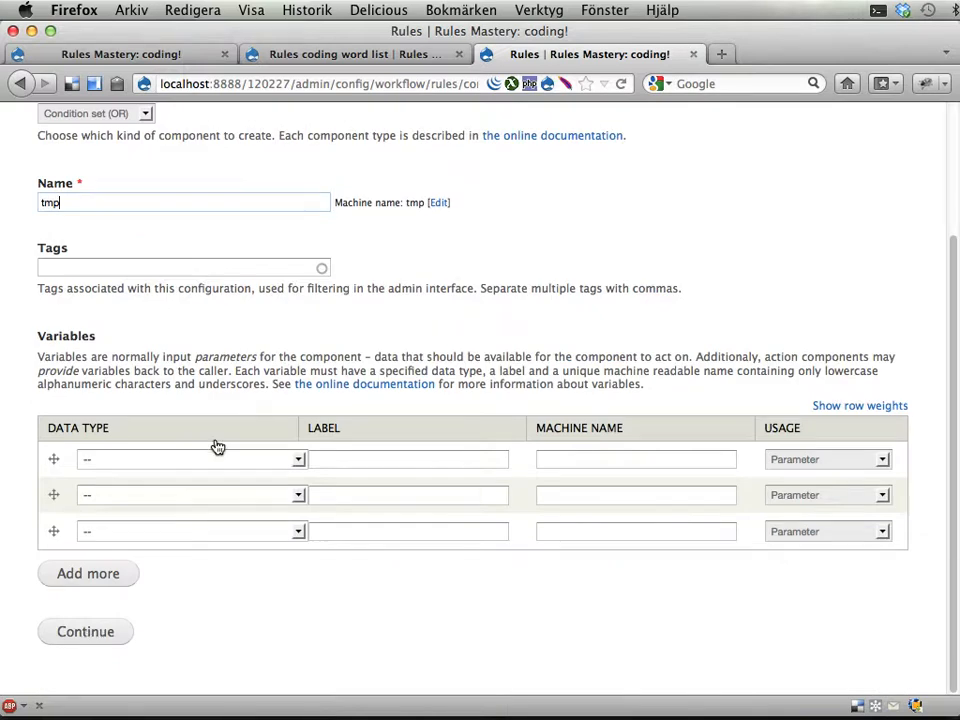
mouse_move(205, 463)
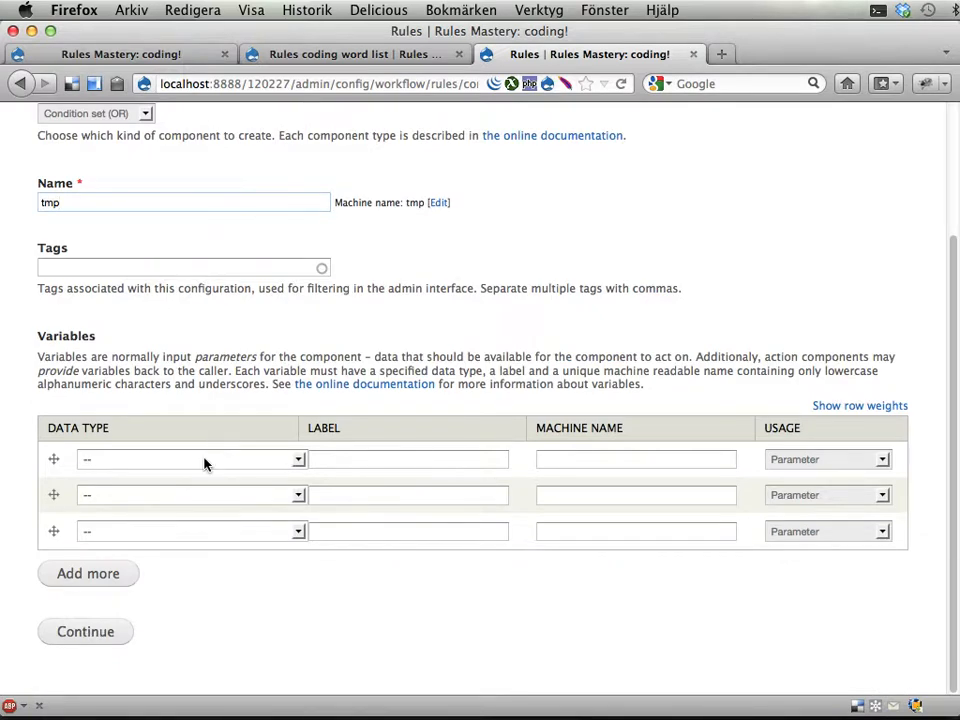
left_click(190, 459)
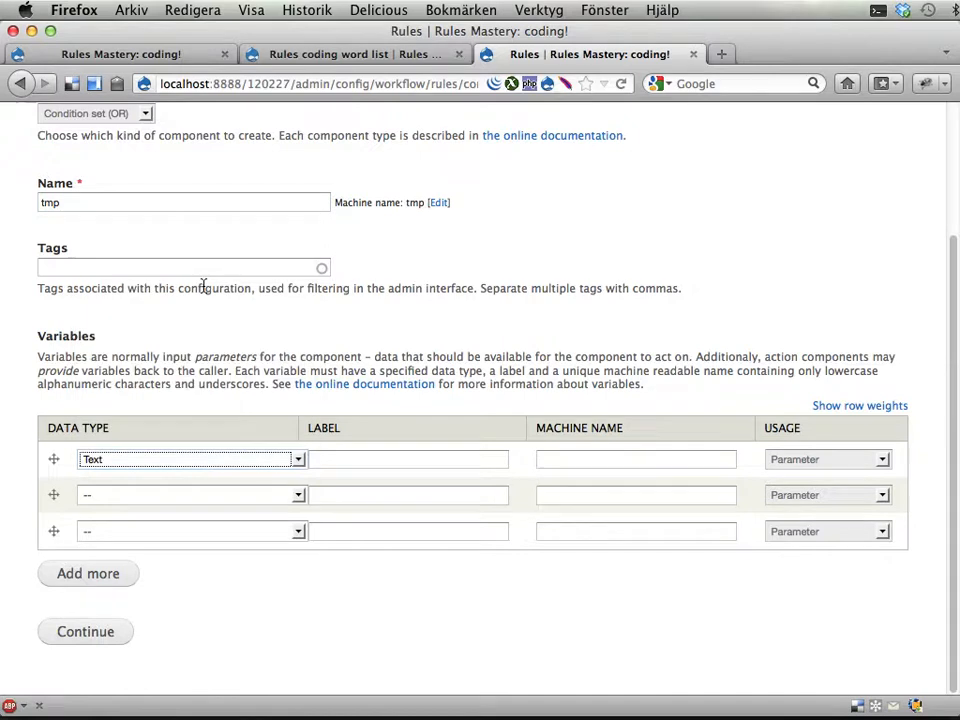
type("Large text")
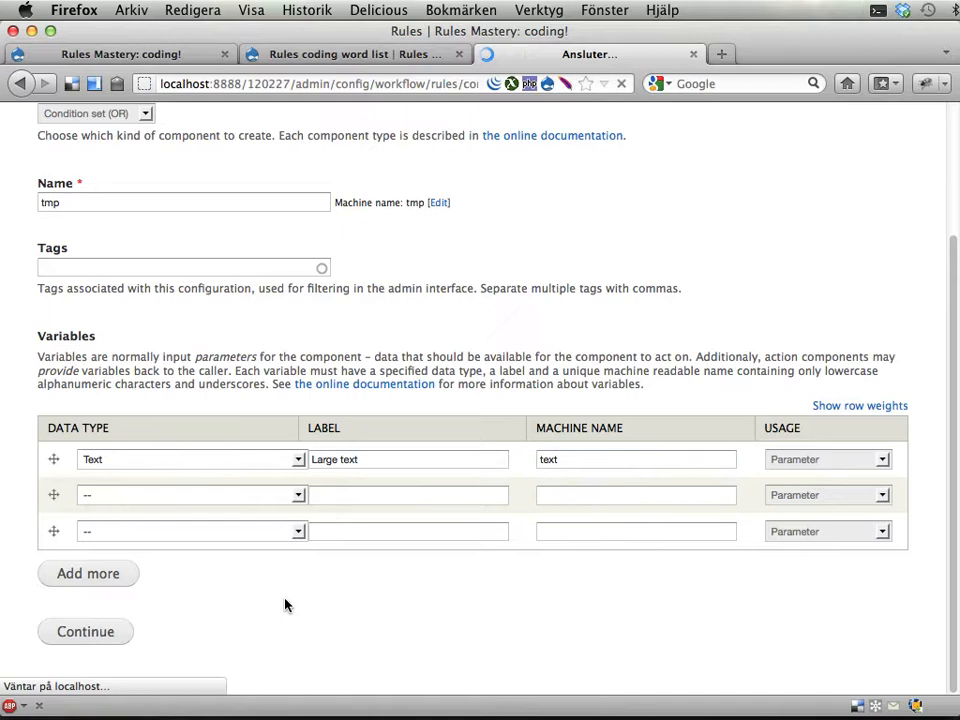
left_click(85, 631)
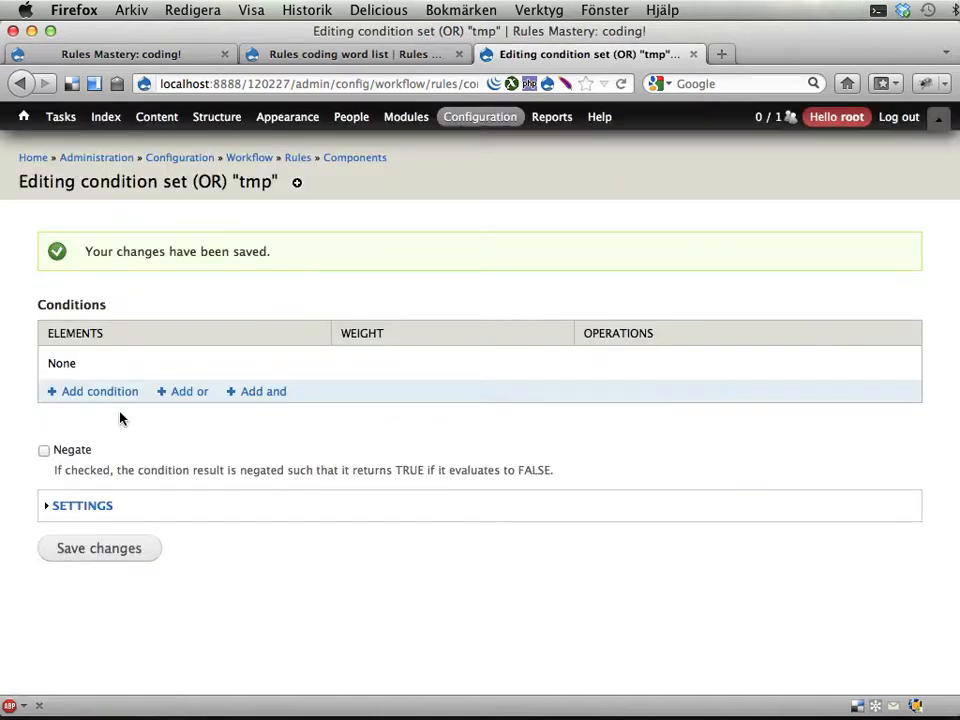
Add an 'Any of words exists in long text' condition to tmp.
left_click(99, 391)
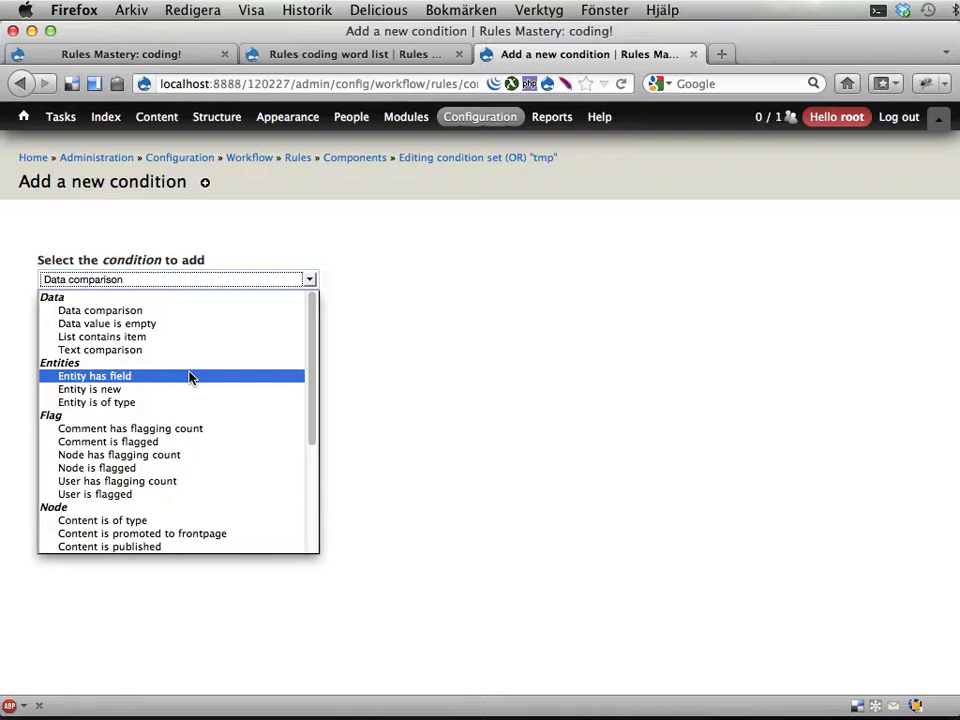
scroll("down", 3)
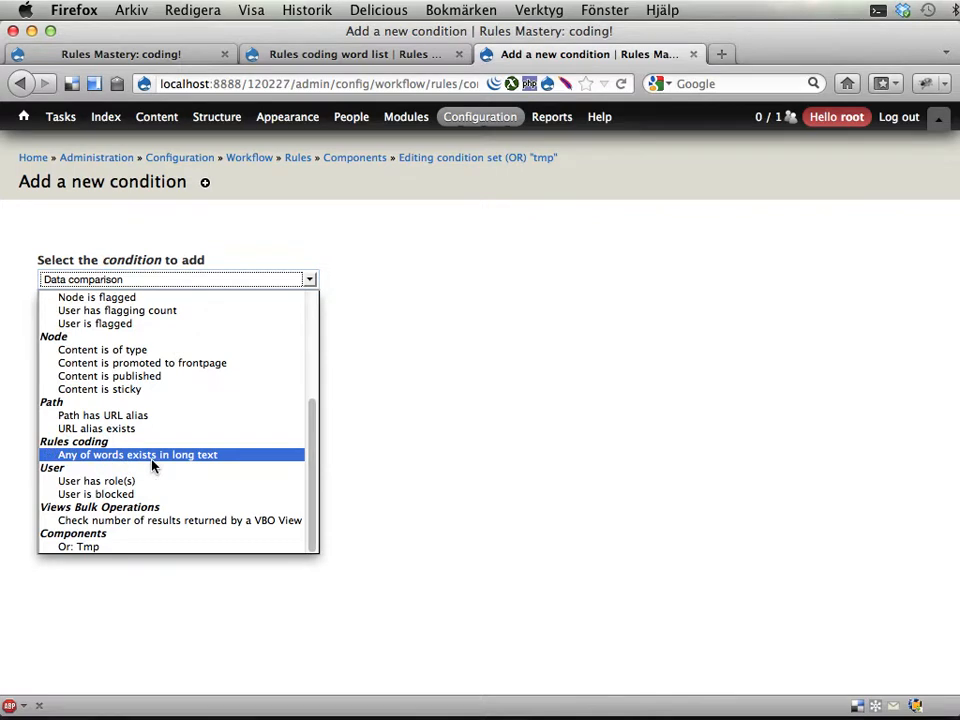
mouse_move(95, 461)
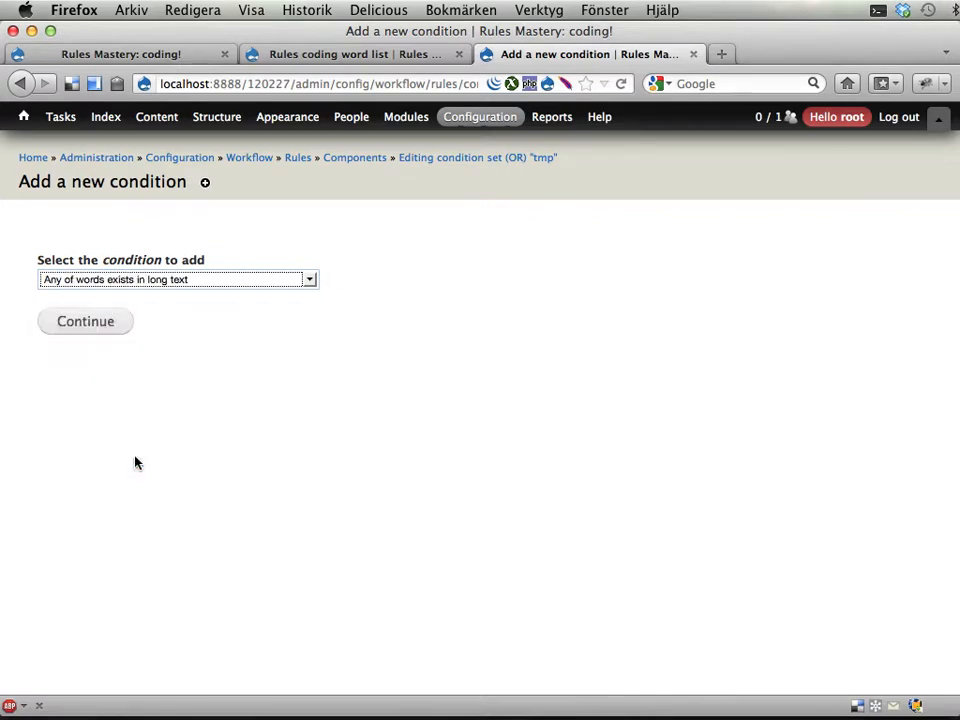
left_click(85, 321)
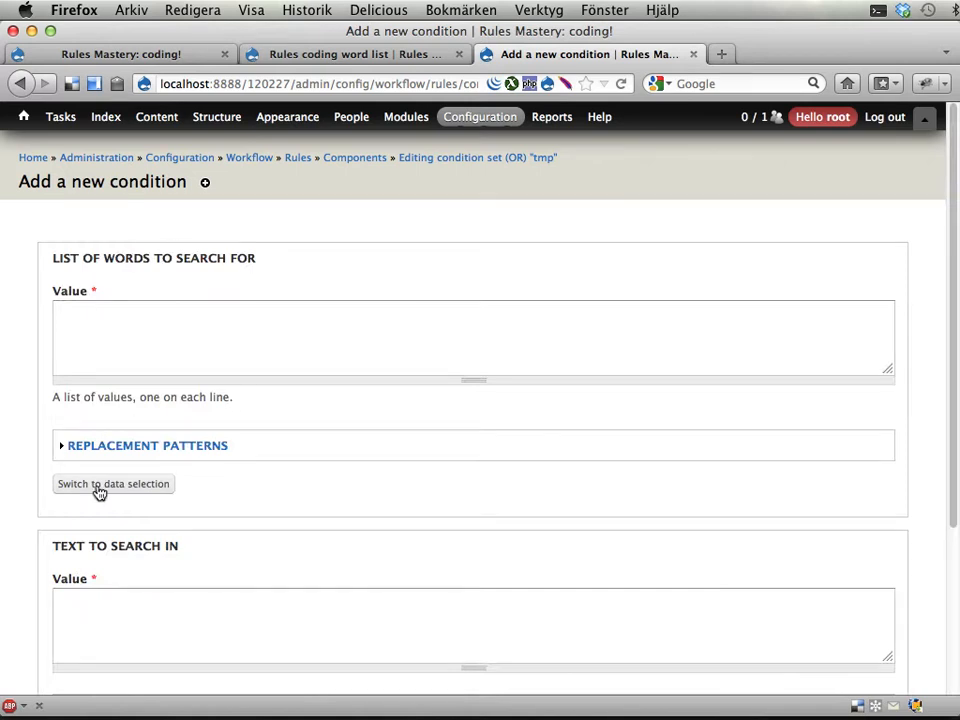
Set word list to site:rulescoding-wordlist and text to the Large text parameter, then save.
left_click(113, 483)
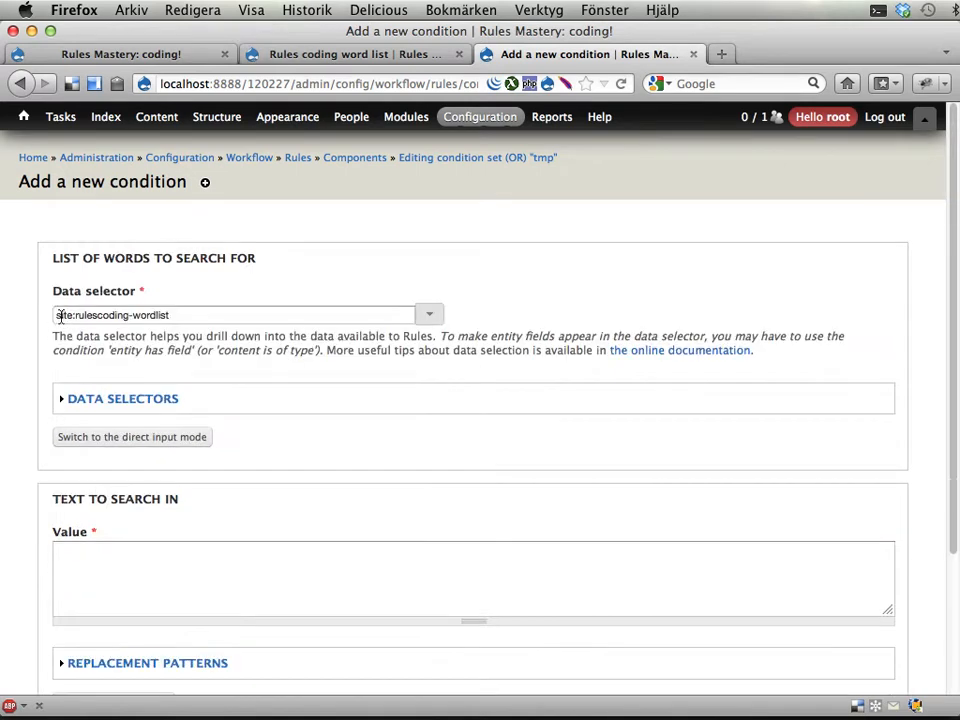
left_click(230, 315)
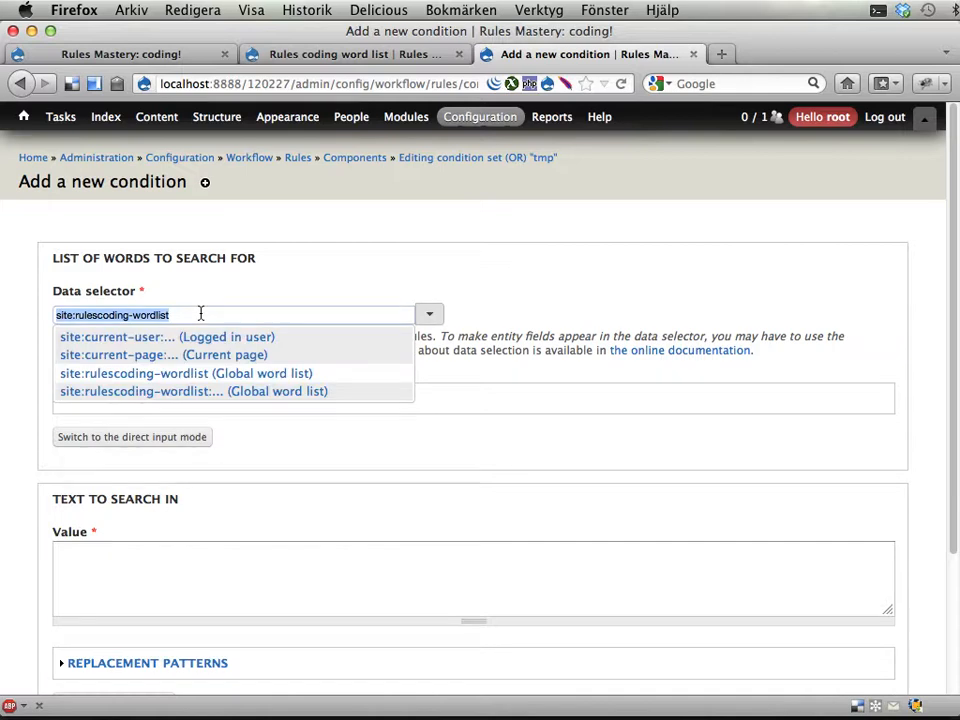
left_click(186, 373)
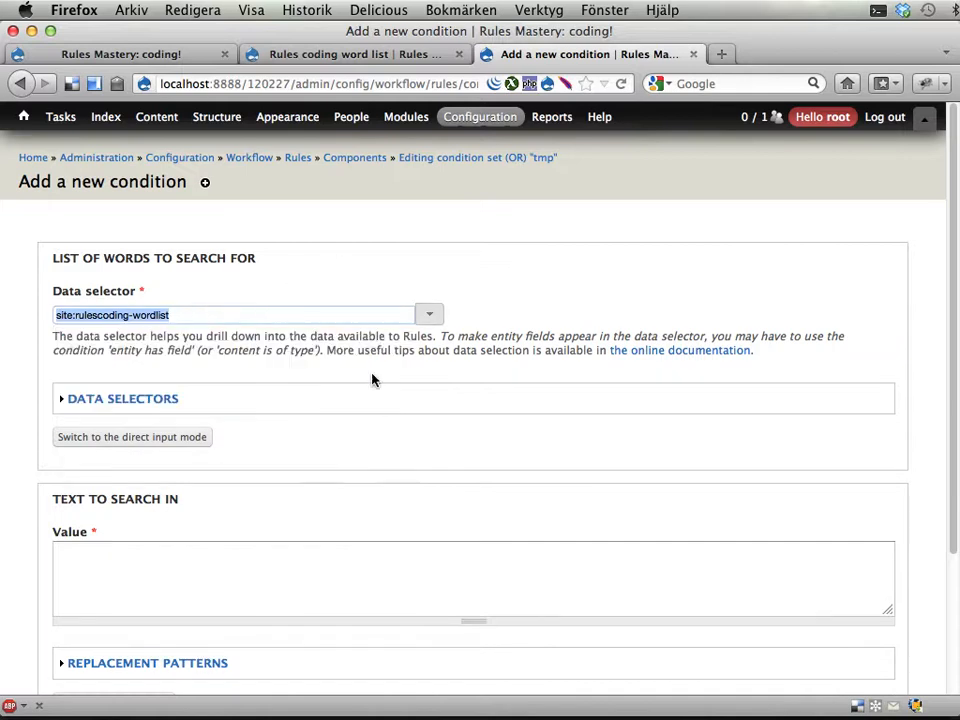
scroll("down", 3)
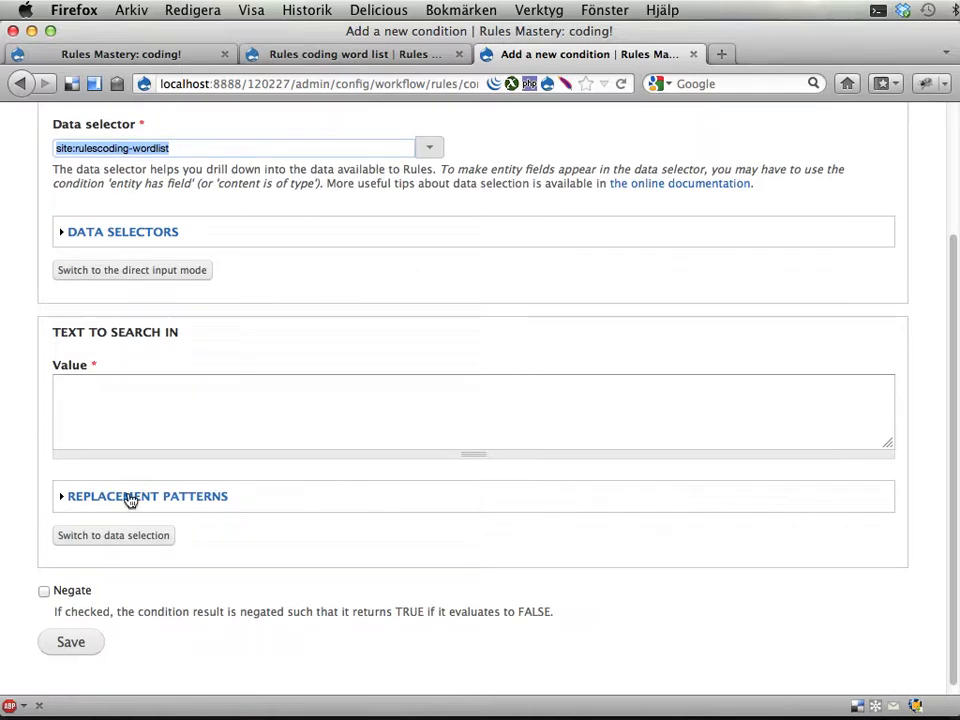
left_click(113, 535)
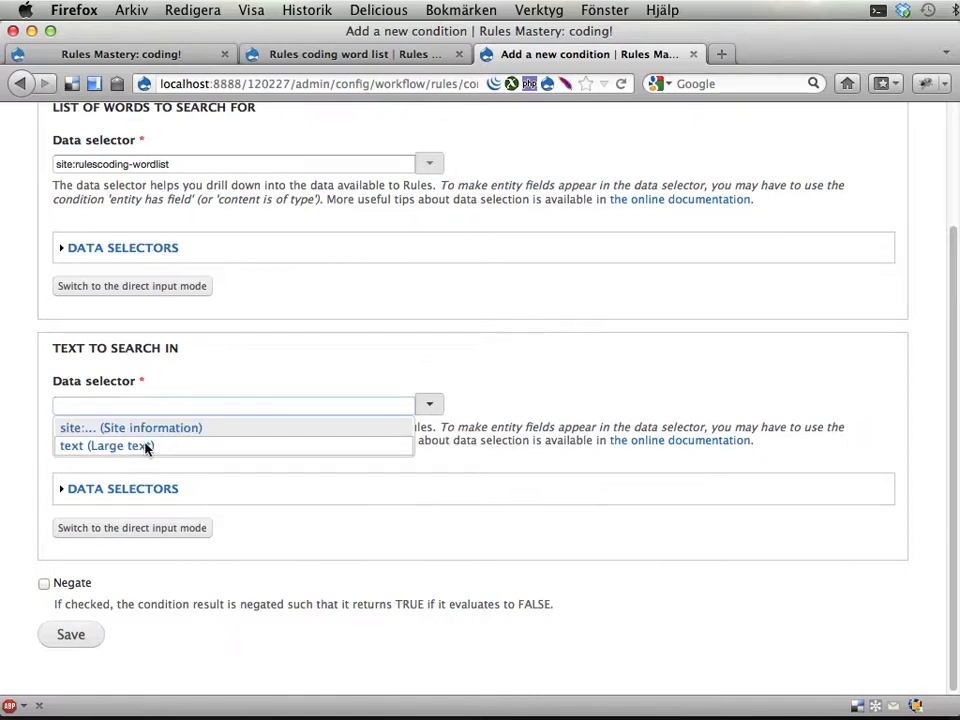
left_click(106, 445)
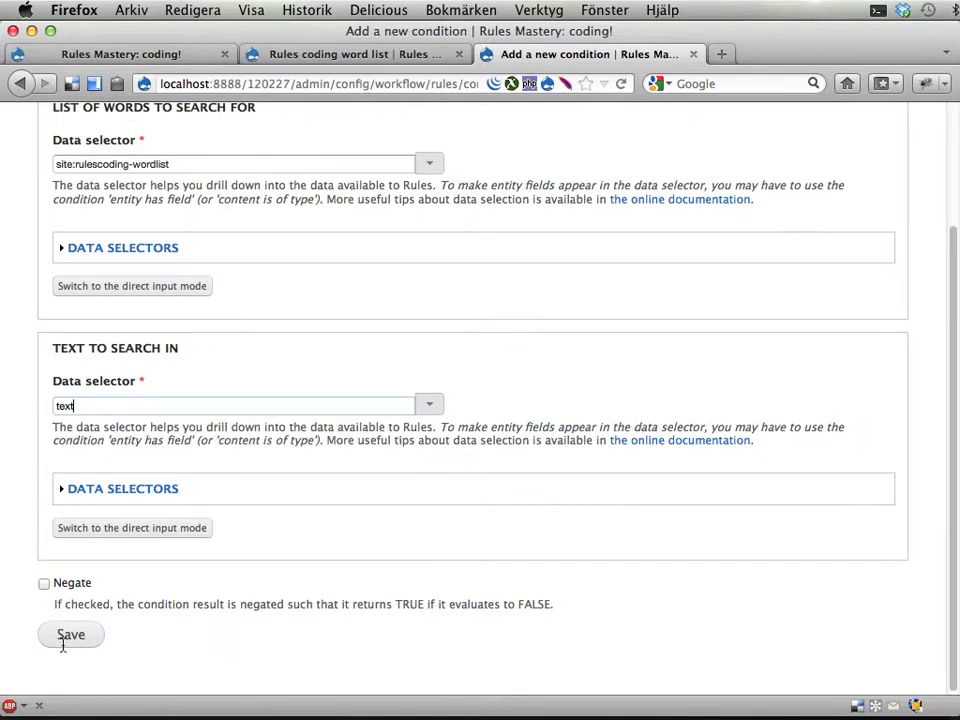
left_click(70, 634)
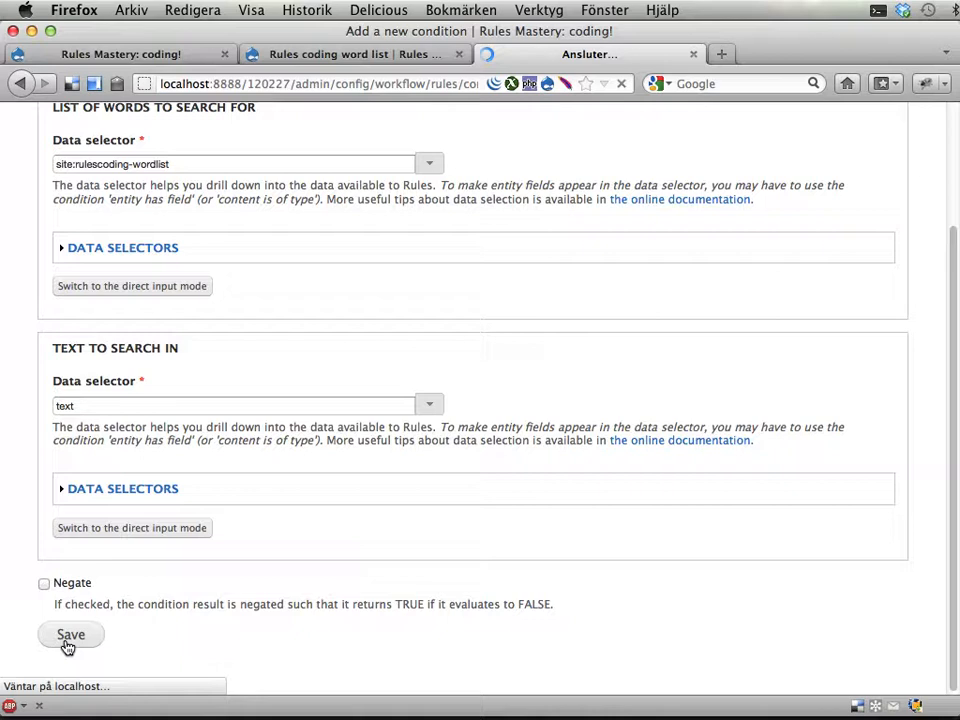
left_click(70, 634)
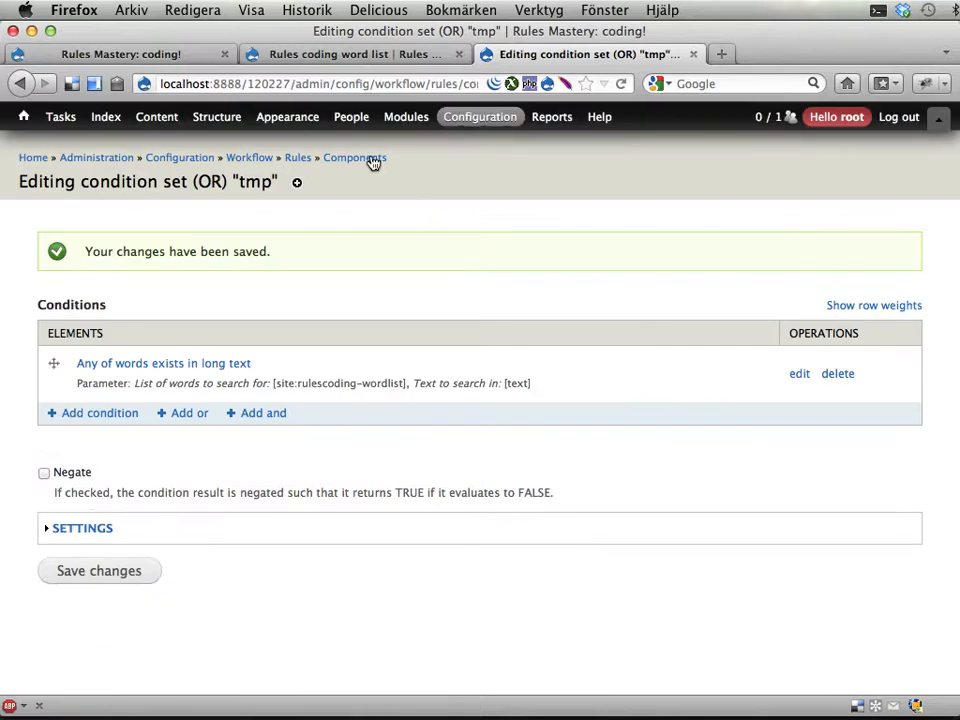
Execute tmp from Components with a pasted Lorem ipsum paragraph, getting false.
left_click(354, 158)
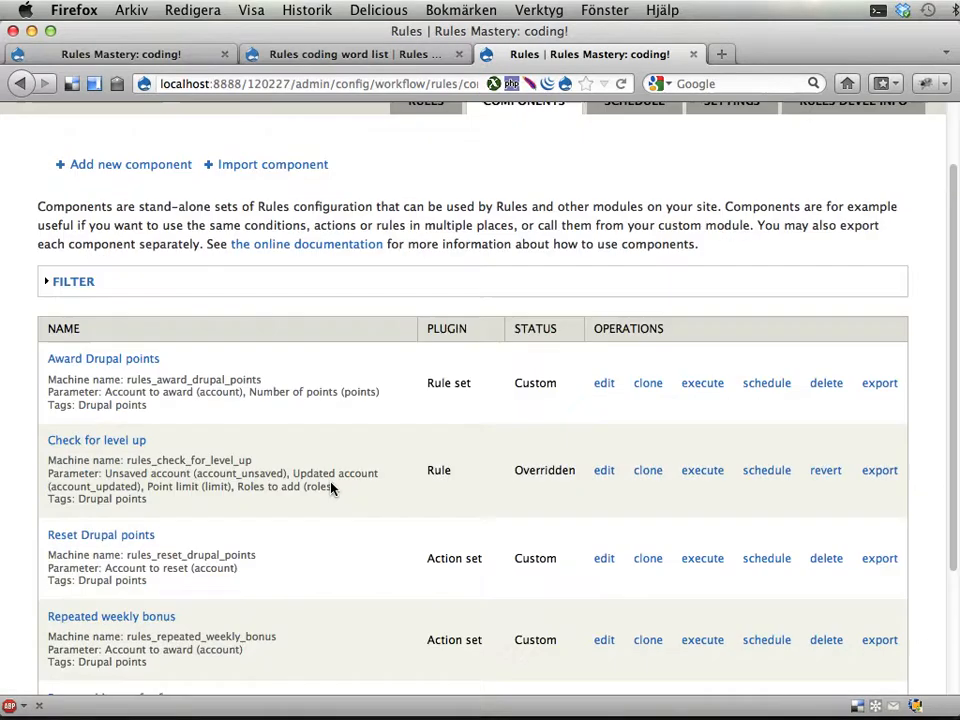
scroll("down", 3)
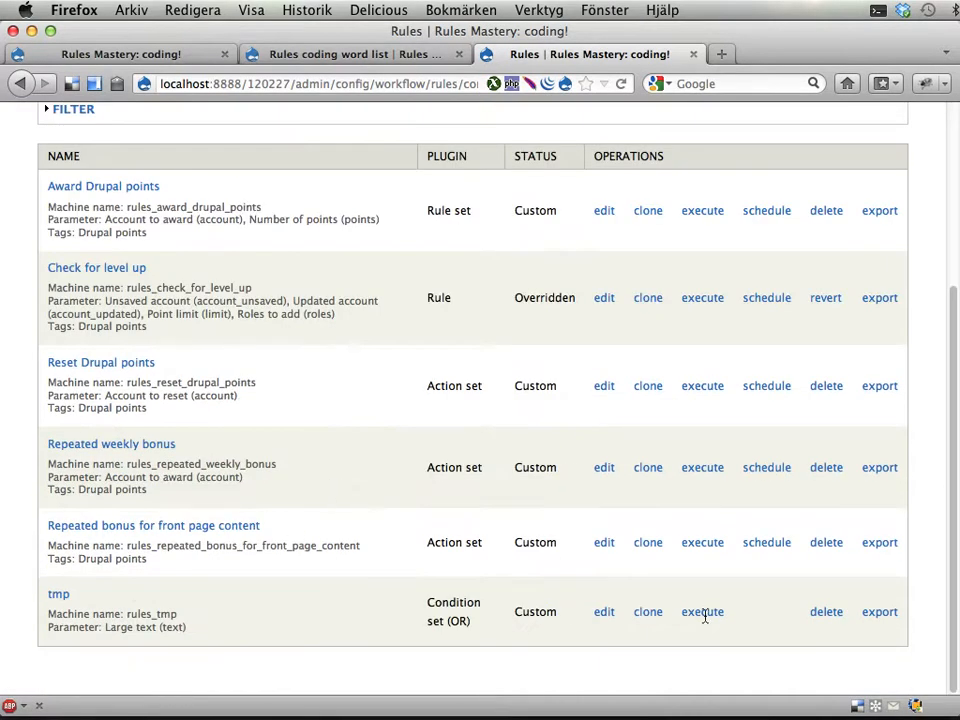
left_click(702, 611)
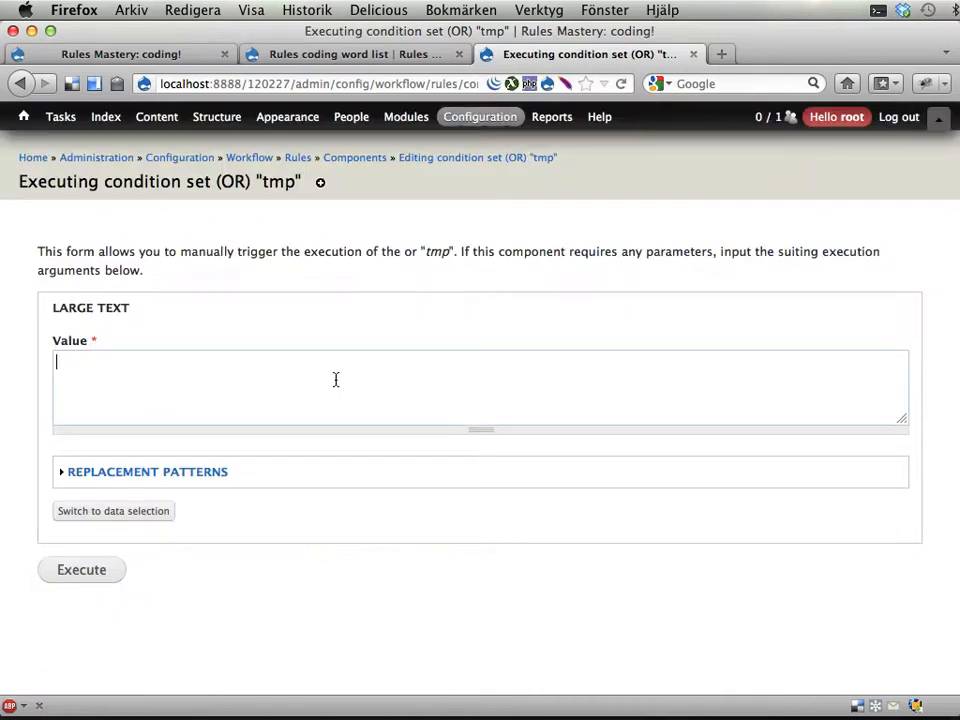
right_click(335, 379)
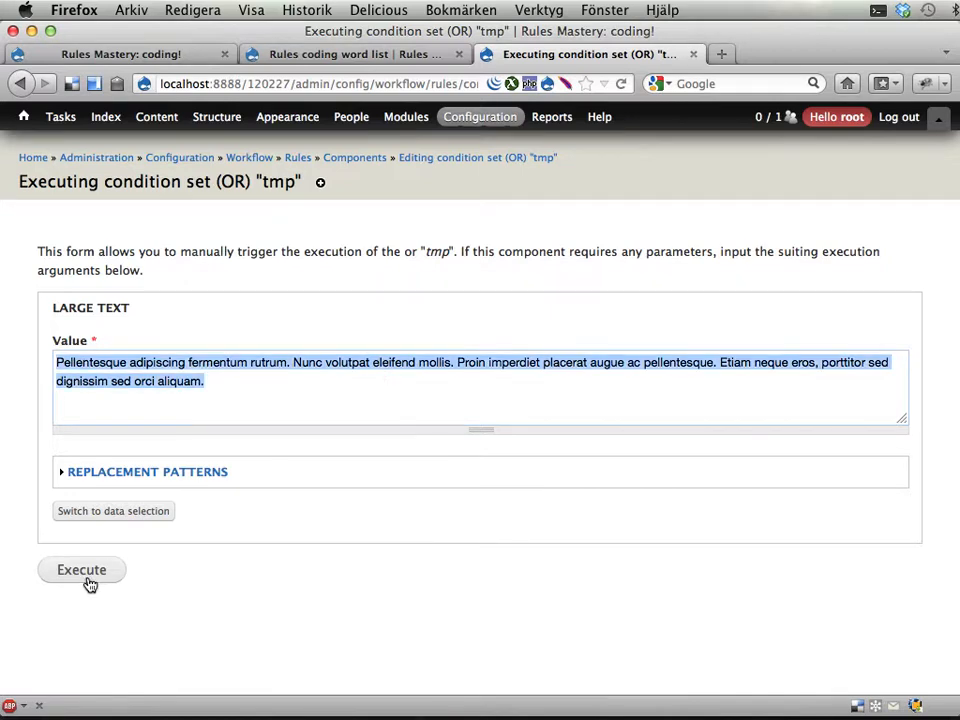
left_click(81, 569)
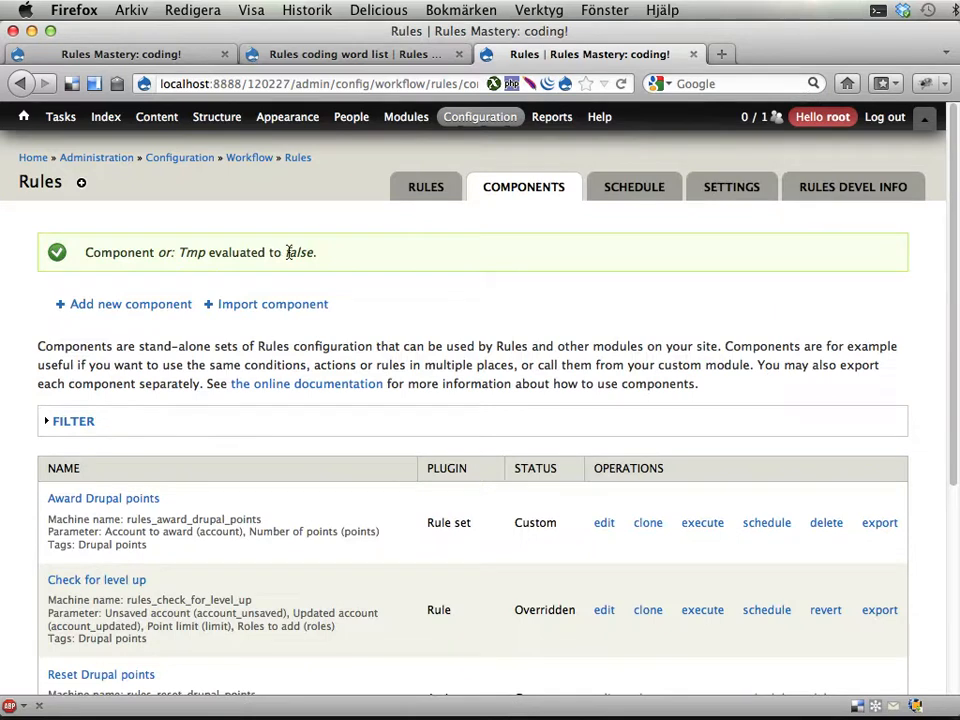
Re-execute tmp with 'beta' inserted into the paragraph, getting true.
scroll("down", 3)
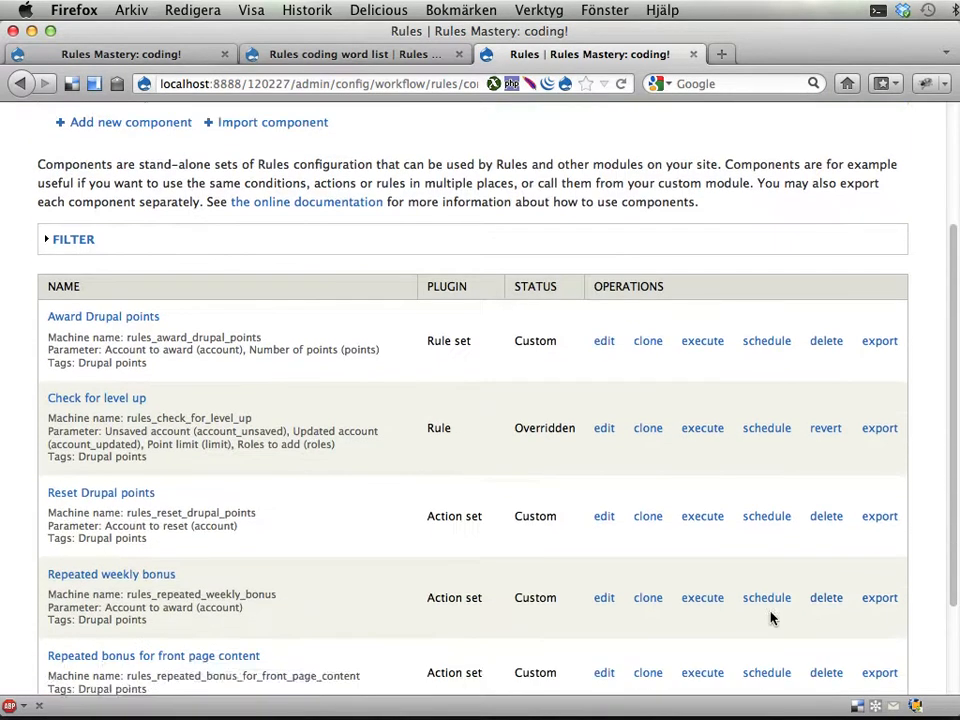
scroll("down", 3)
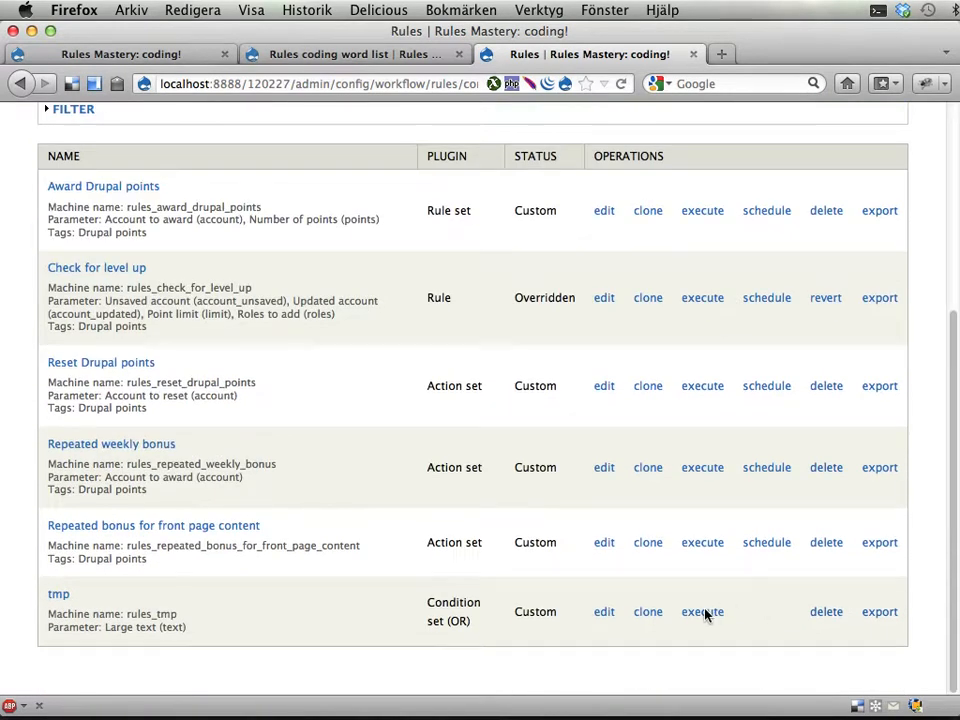
left_click(702, 611)
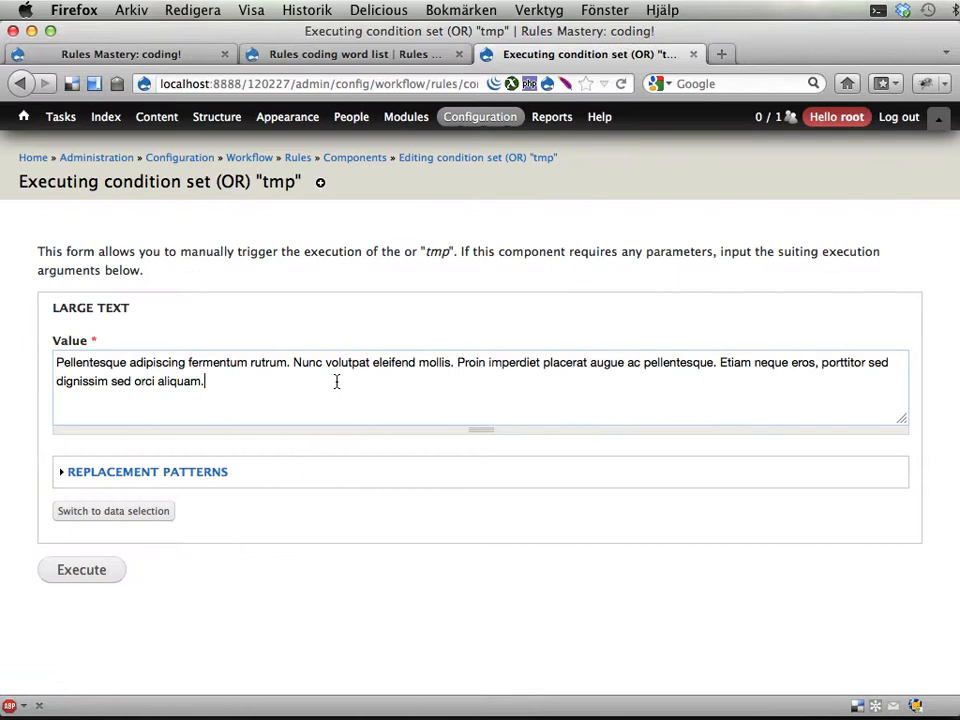
type("beta")
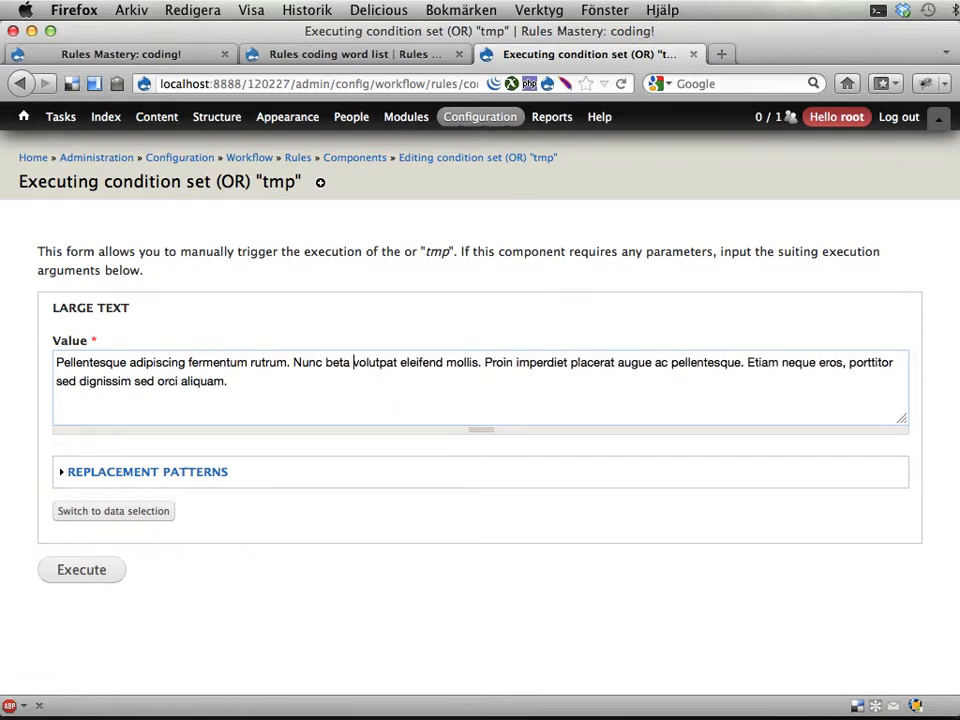
left_click(355, 54)
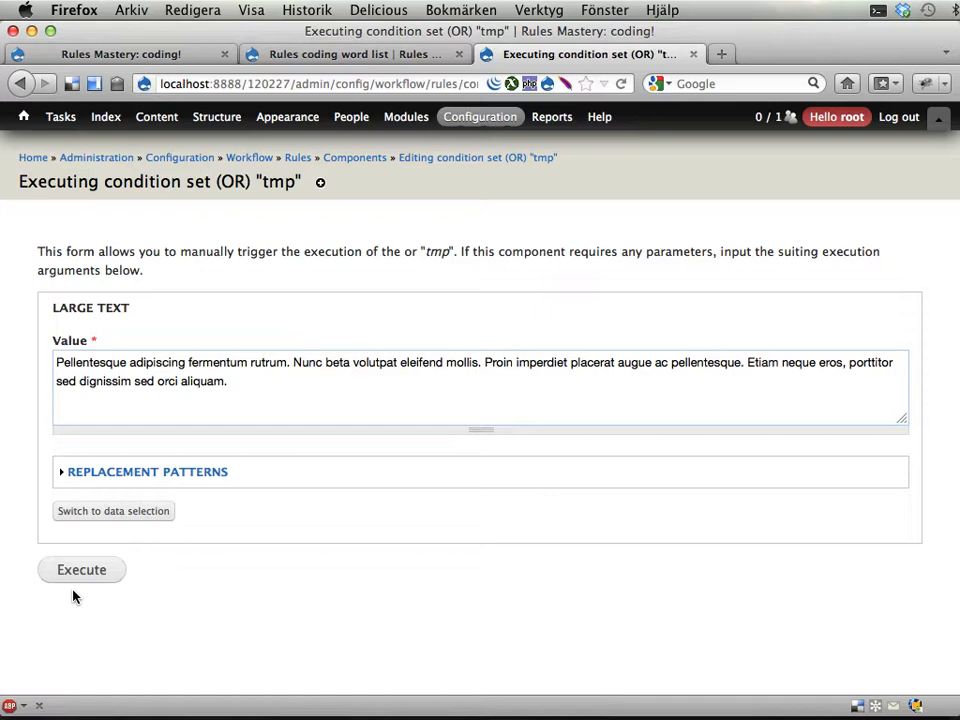
left_click(81, 569)
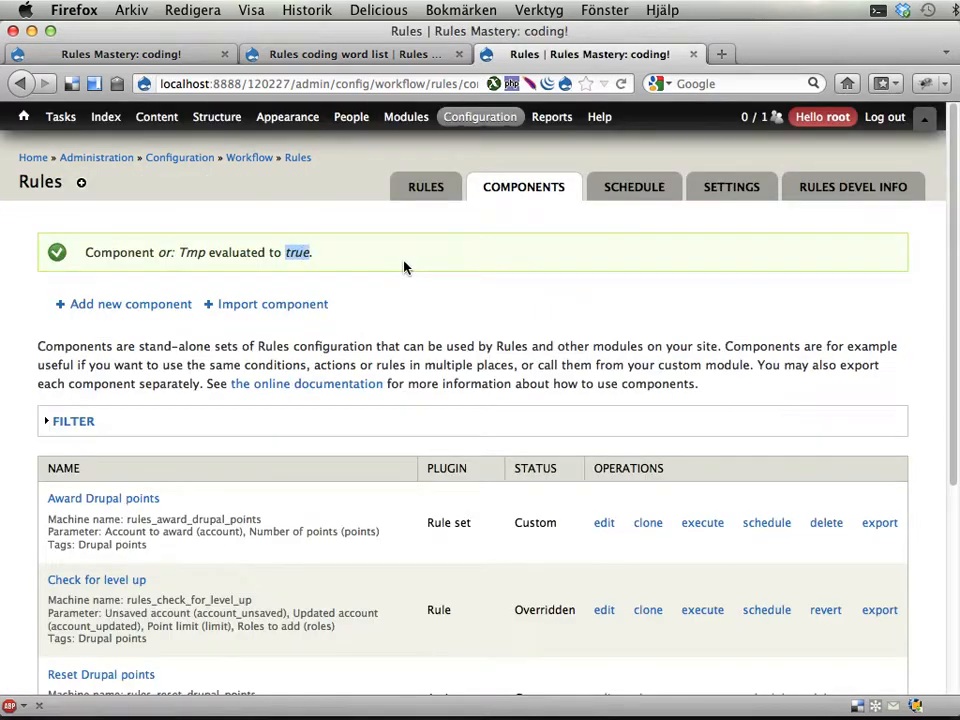
left_click(355, 54)
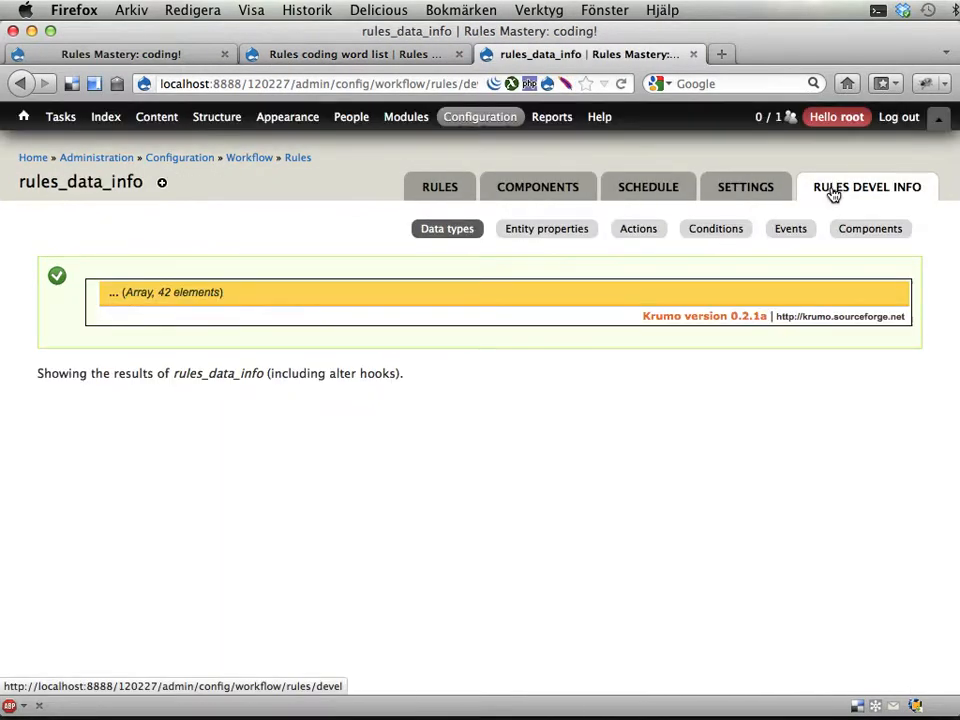
Expand Conditions devel info to list_contains parameters and select its base callback rules_condition_data_list_contains.
left_click(715, 228)
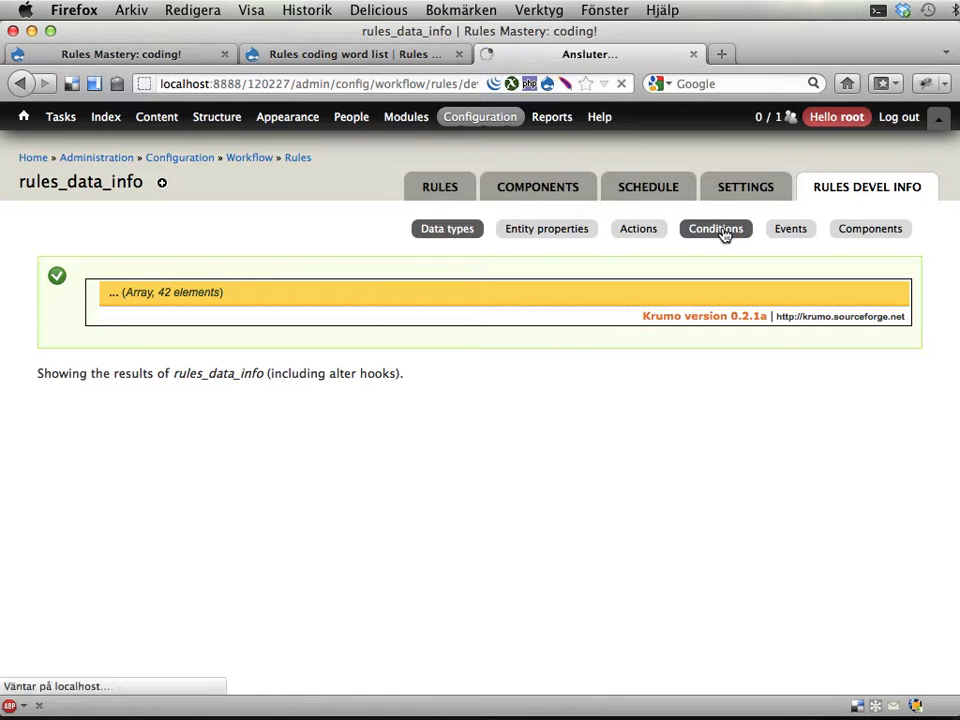
left_click(715, 228)
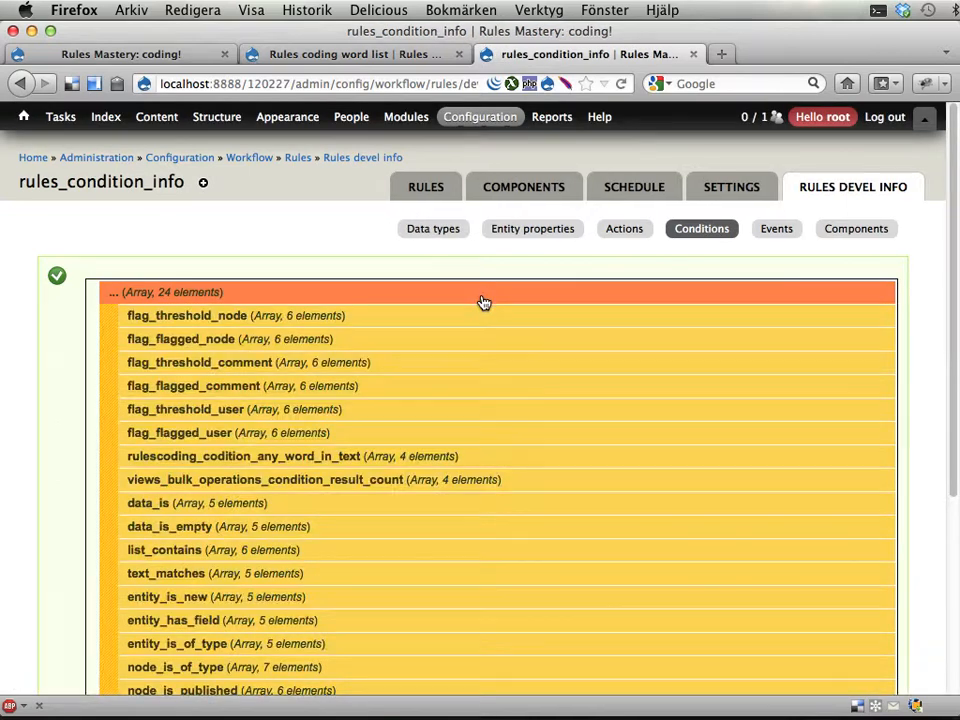
scroll("down", 3)
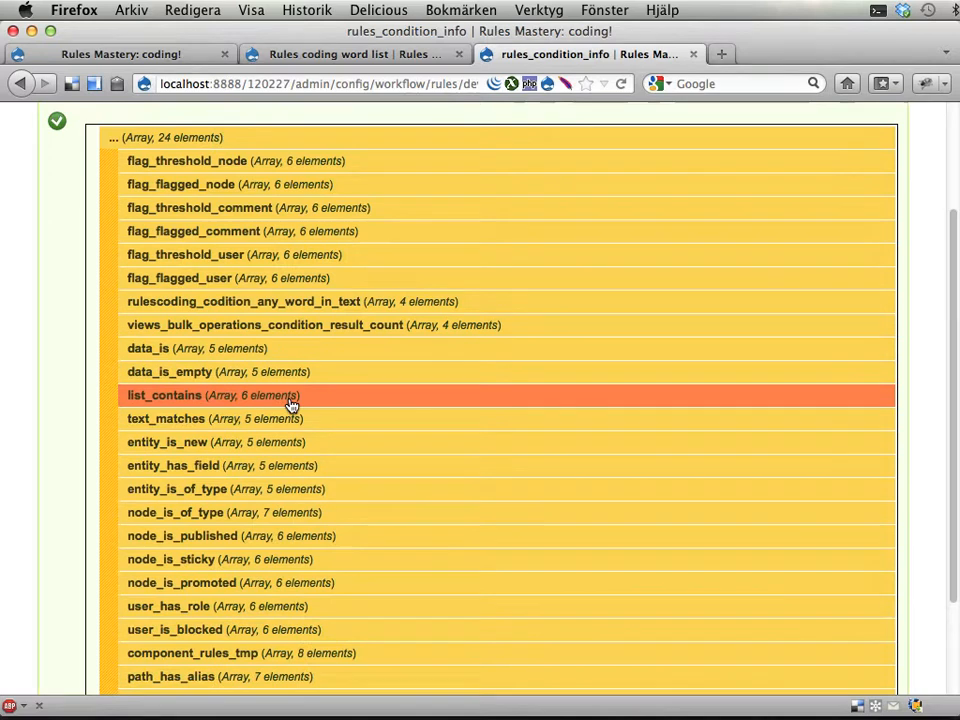
left_click(164, 395)
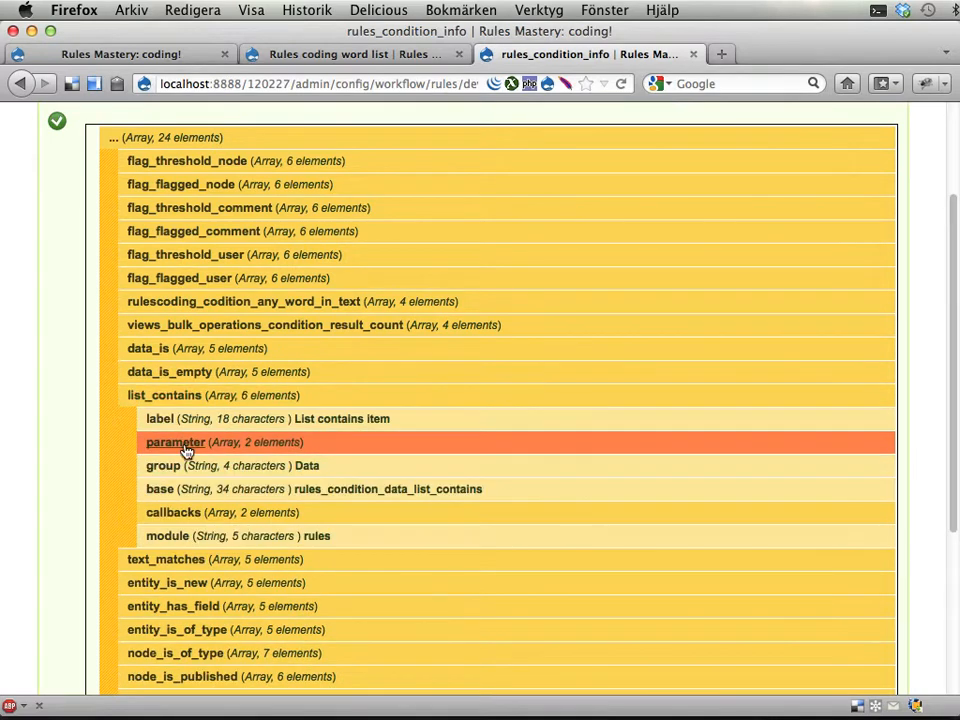
left_click(175, 442)
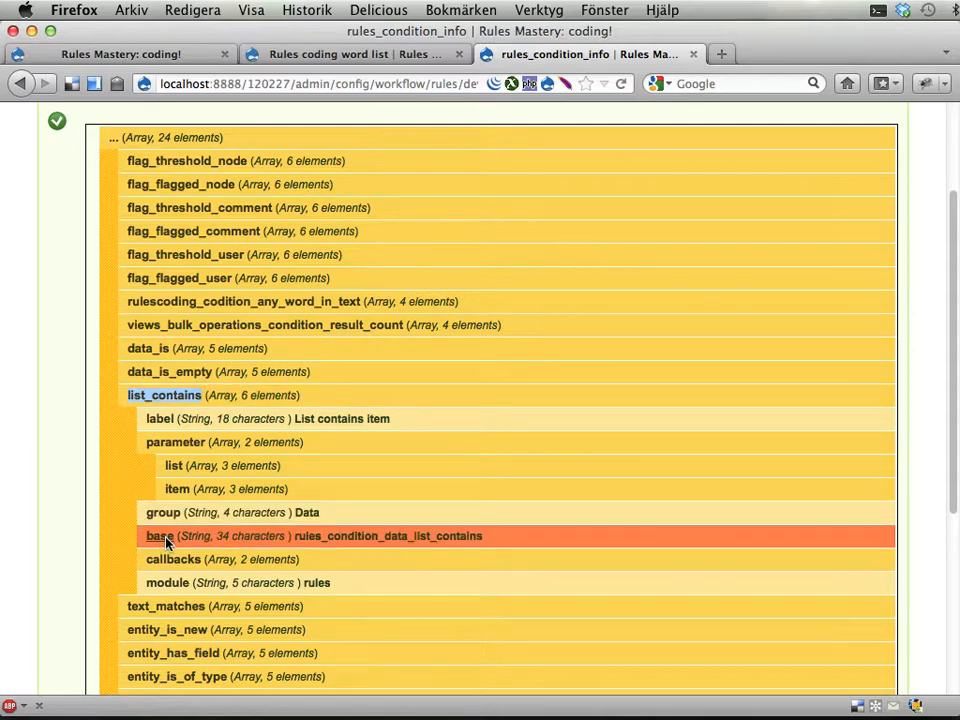
double_click(388, 535)
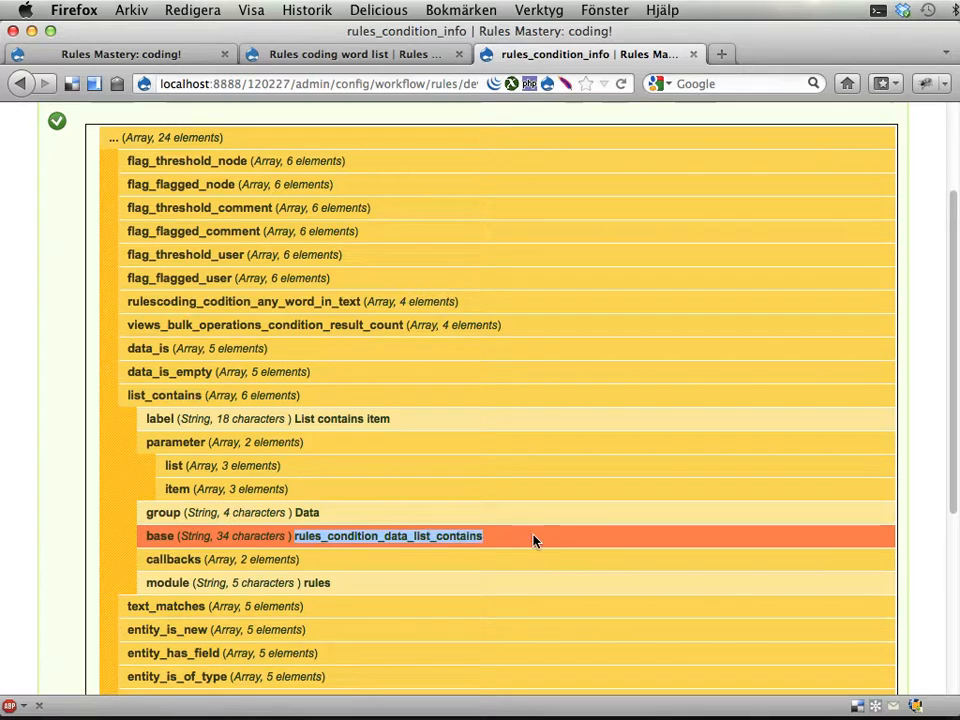
mouse_move(513, 465)
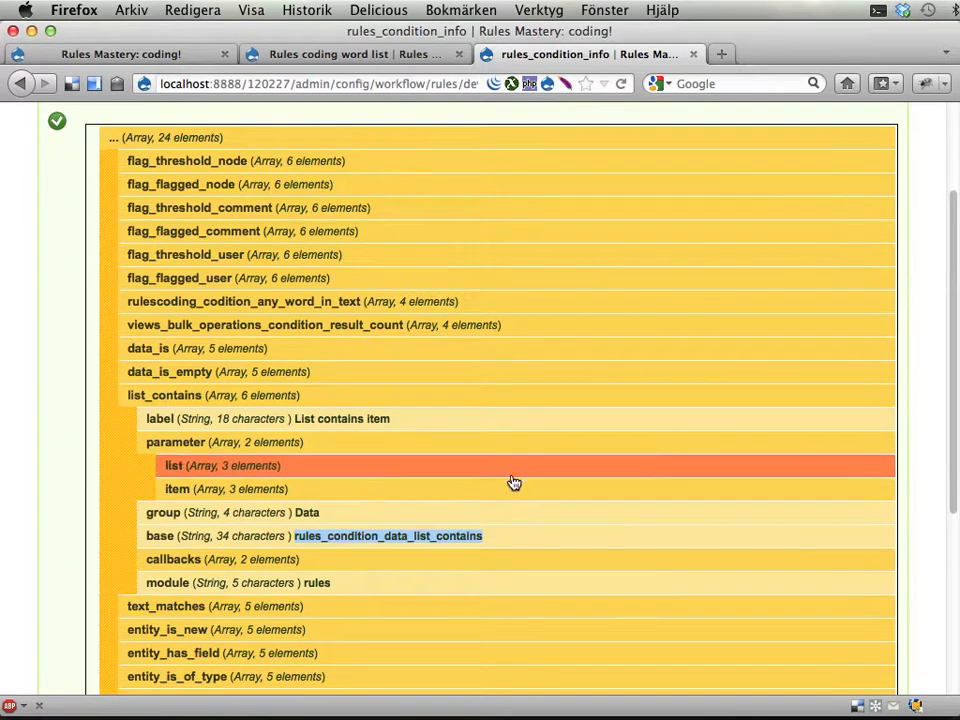
mouse_move(499, 489)
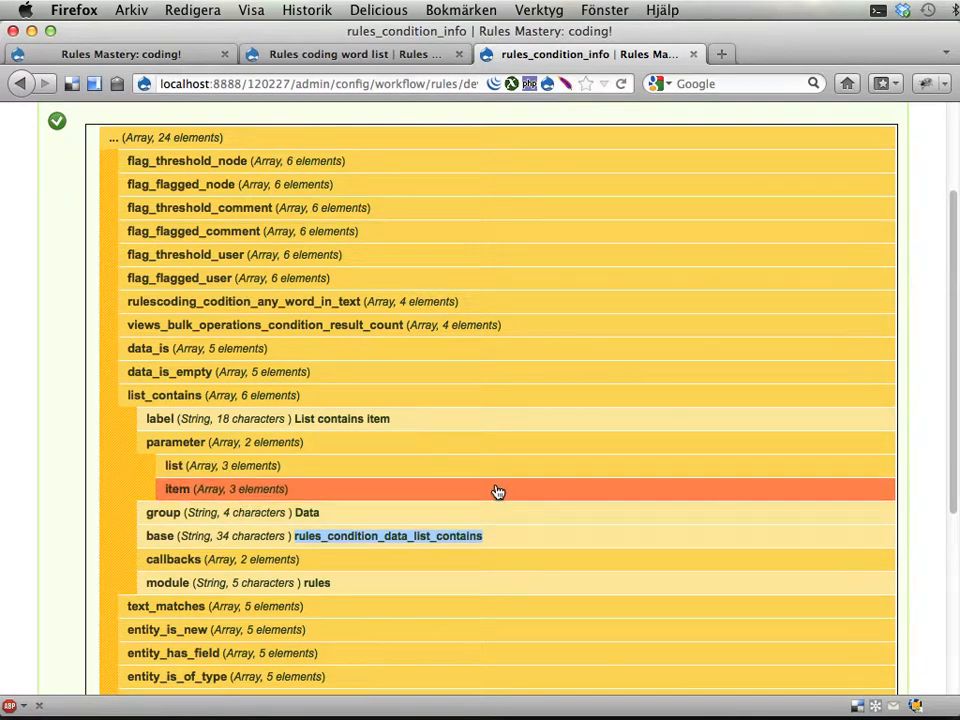